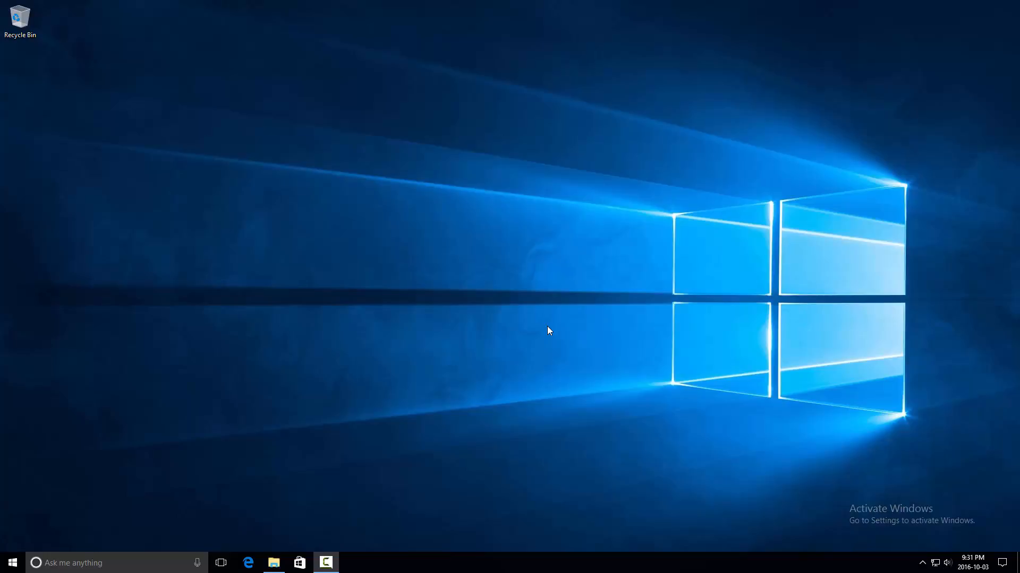
mouse_move(420, 485)
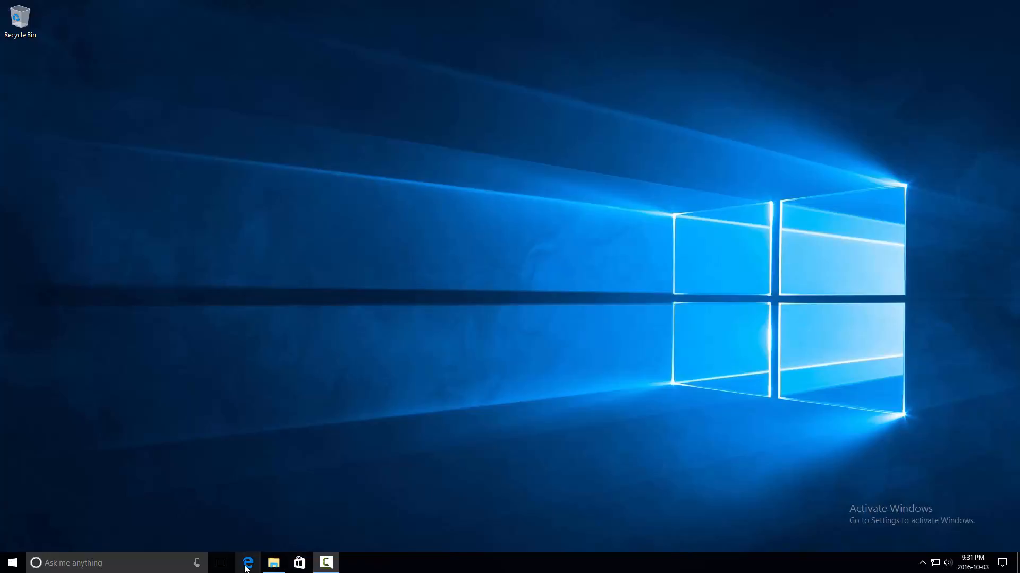
mouse_move(238, 556)
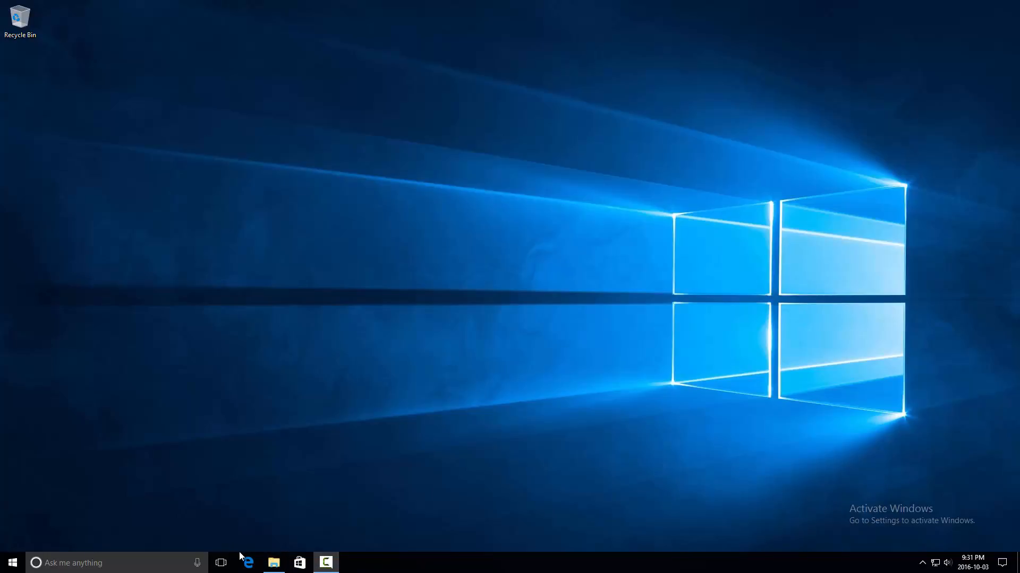
mouse_move(426, 559)
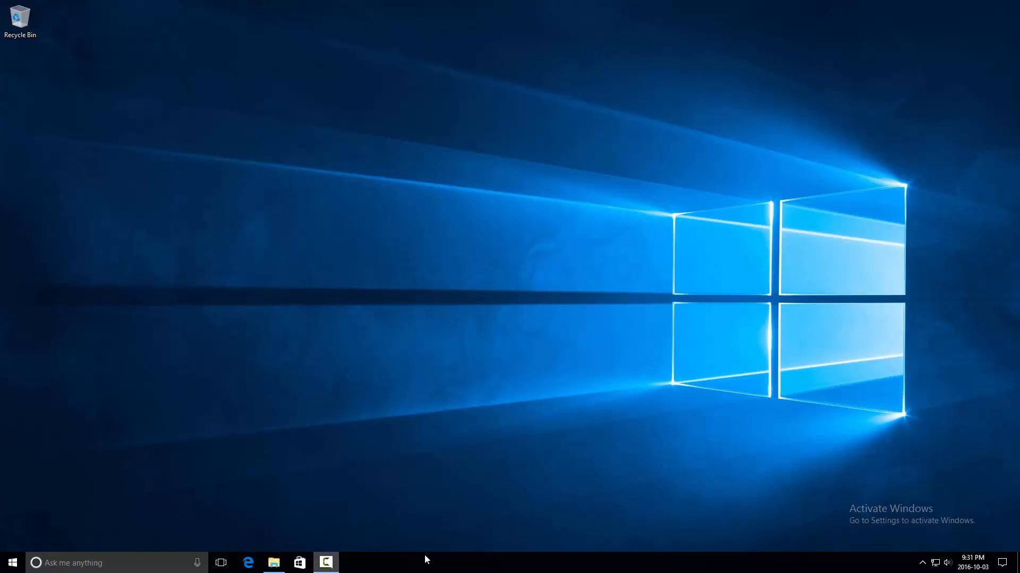
mouse_move(464, 456)
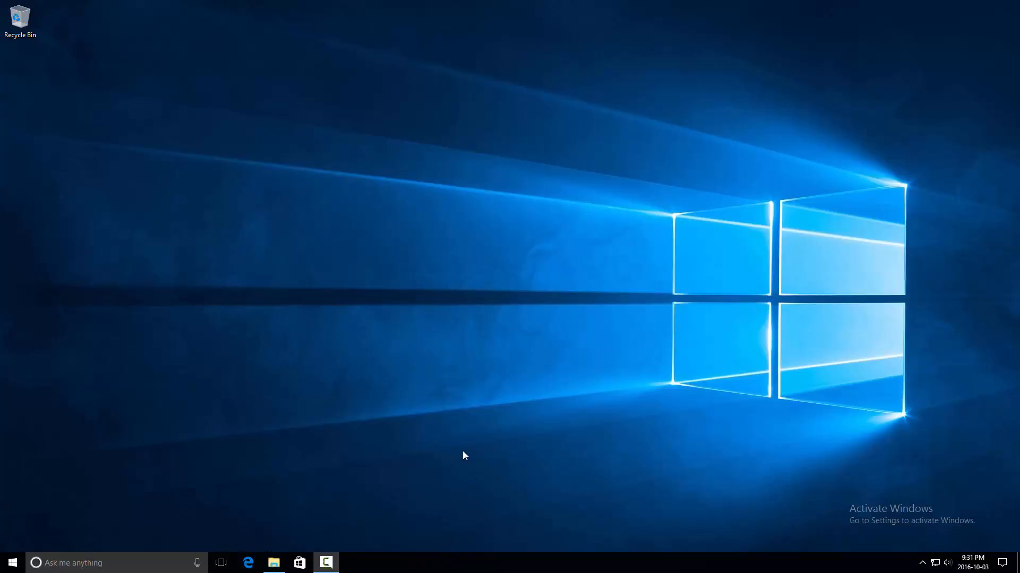
mouse_move(305, 563)
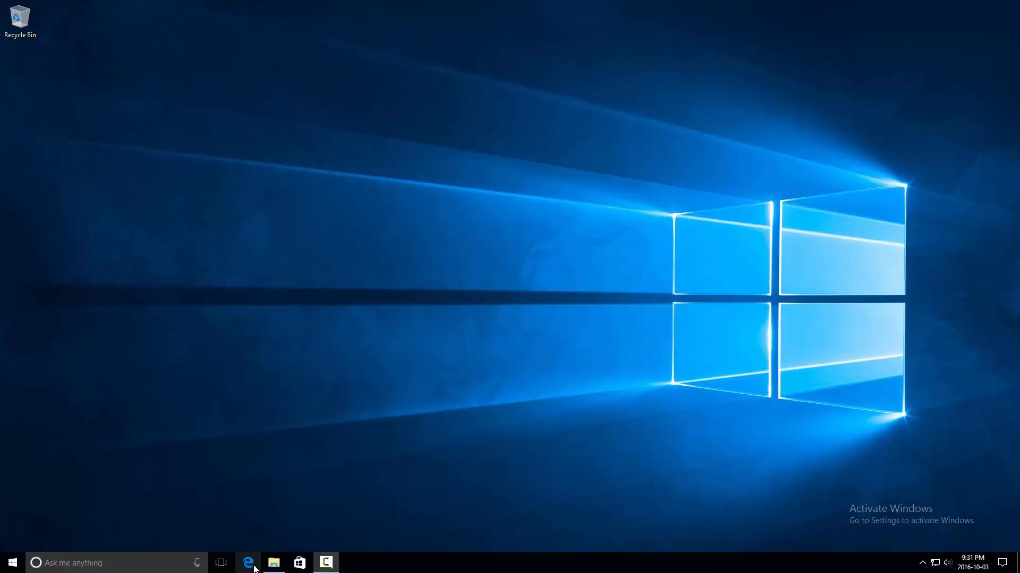
mouse_move(412, 548)
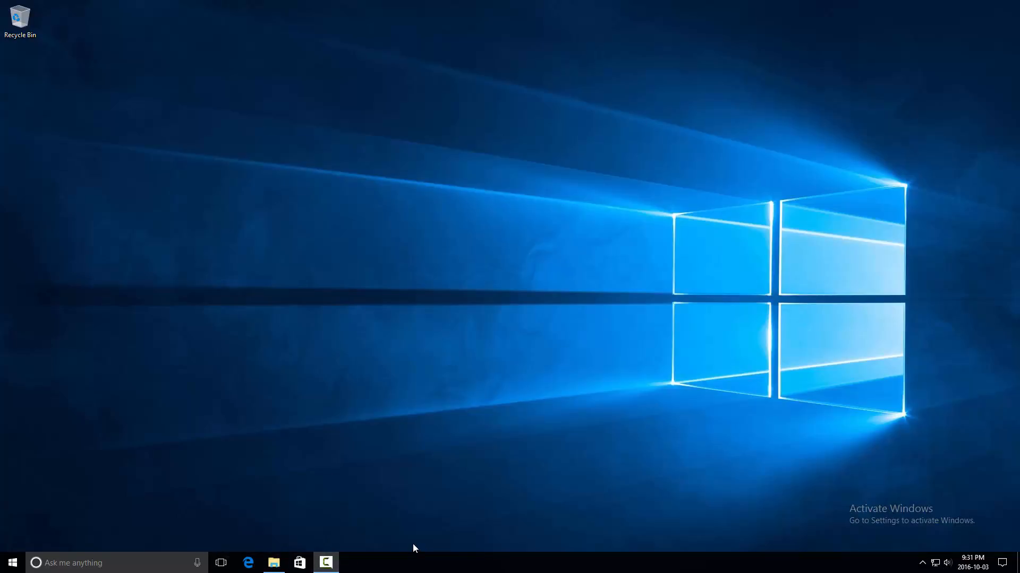
mouse_move(256, 559)
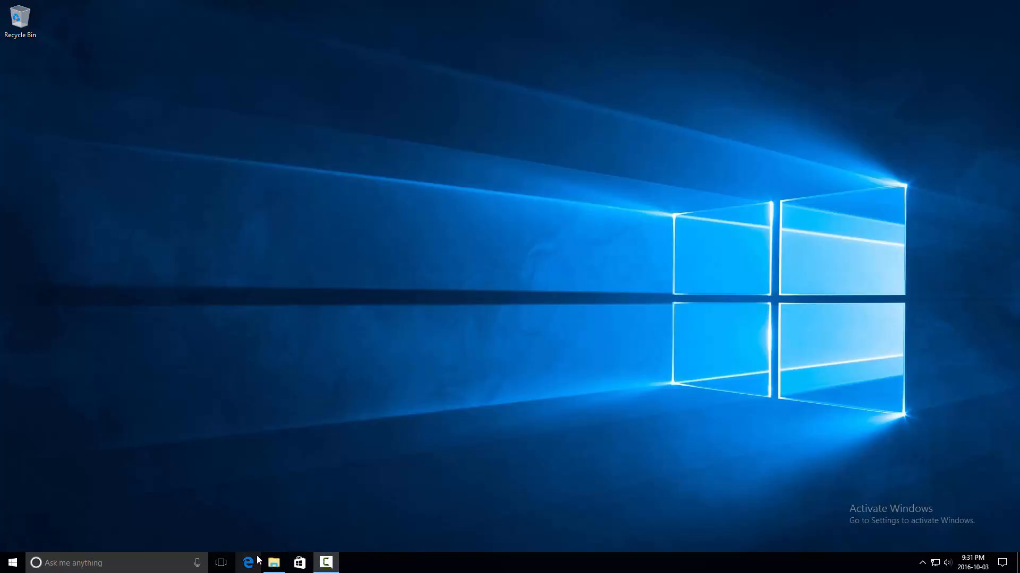
mouse_move(215, 534)
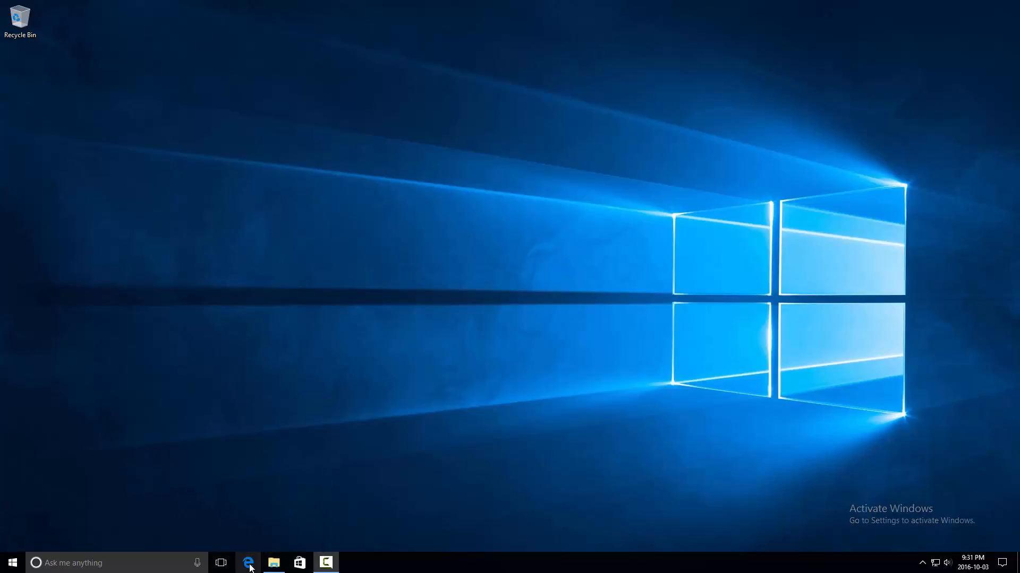
mouse_move(299, 563)
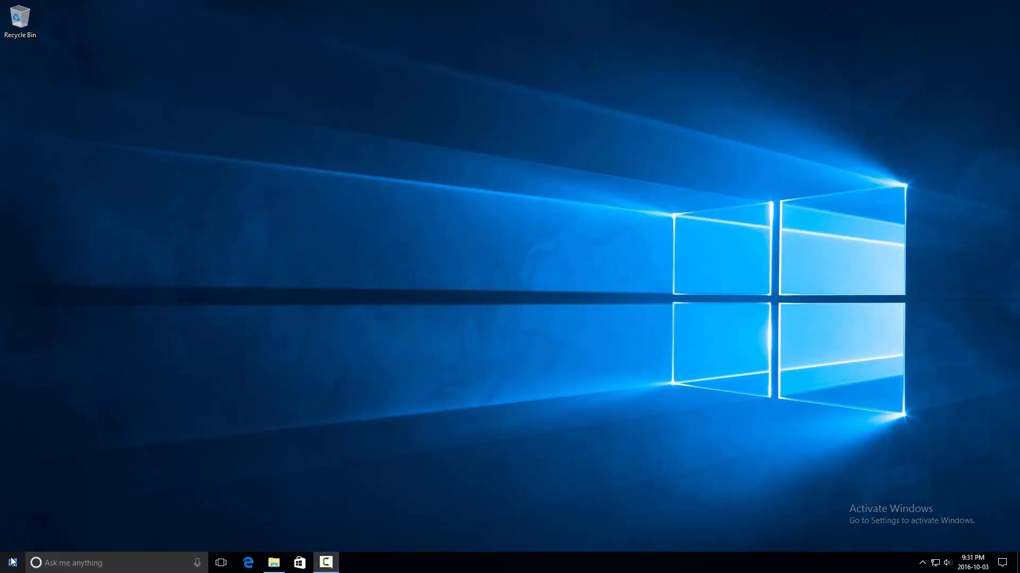
Step: Scroll the Start app list down to Xbox, pin it to the taskbar, and close Start
left_click(18, 563)
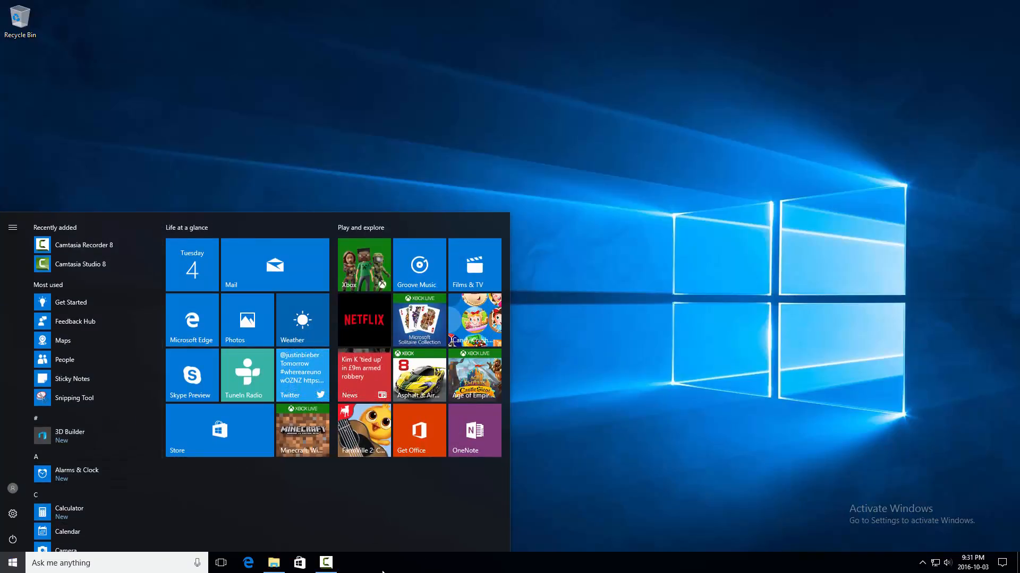
left_click(12, 564)
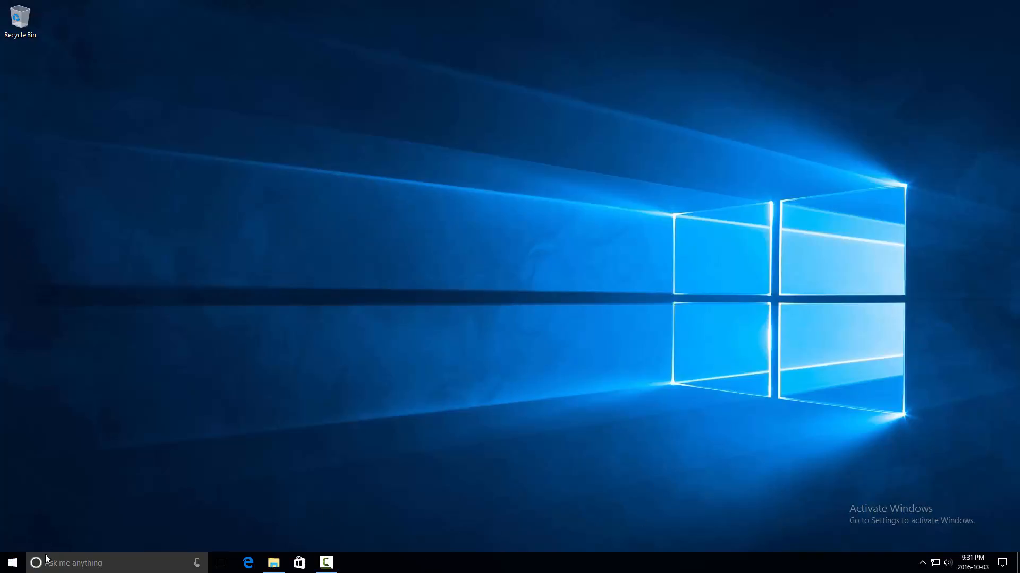
left_click(9, 560)
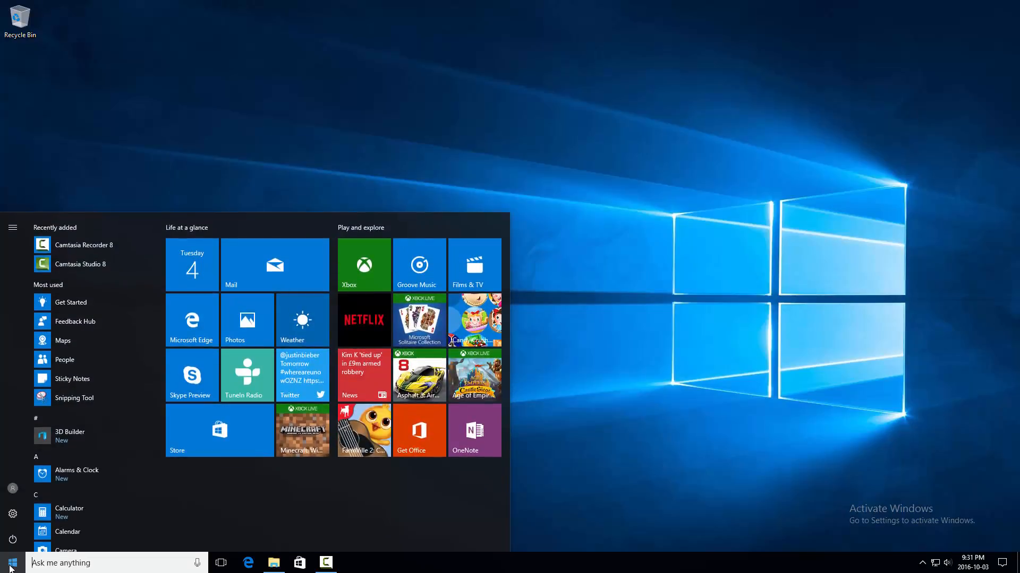
scroll("down", 3)
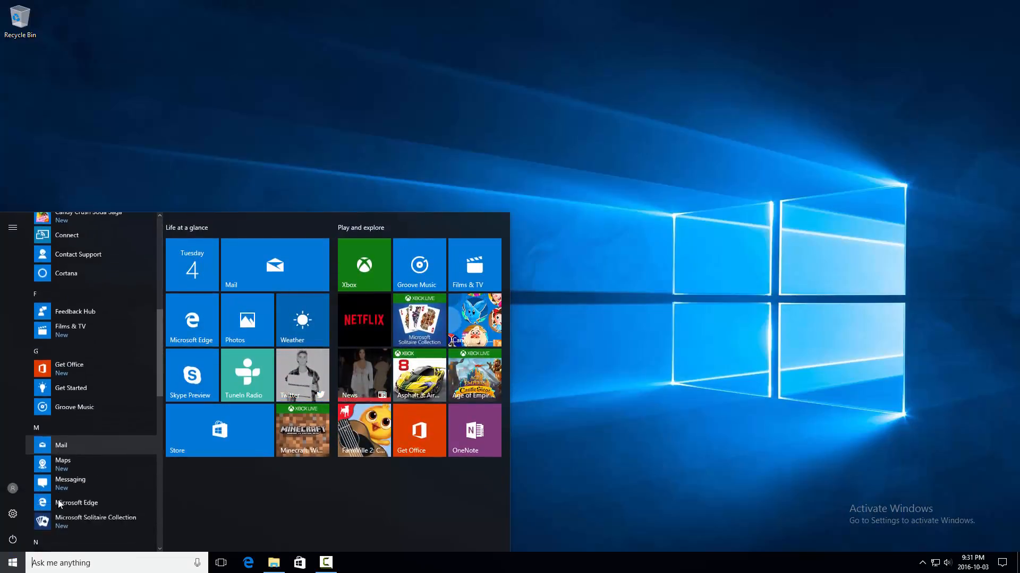
scroll("down", 3)
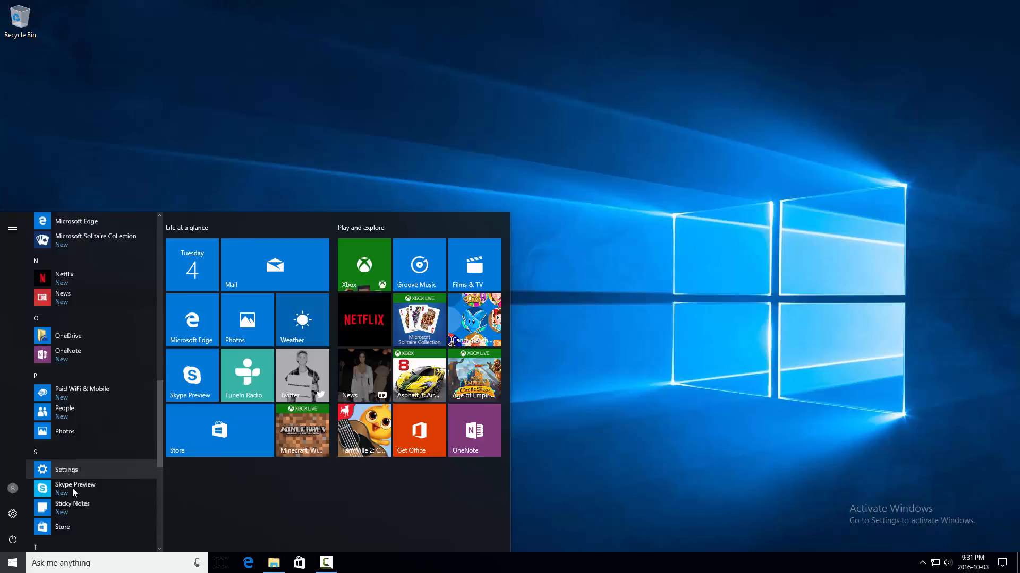
scroll("down", 3)
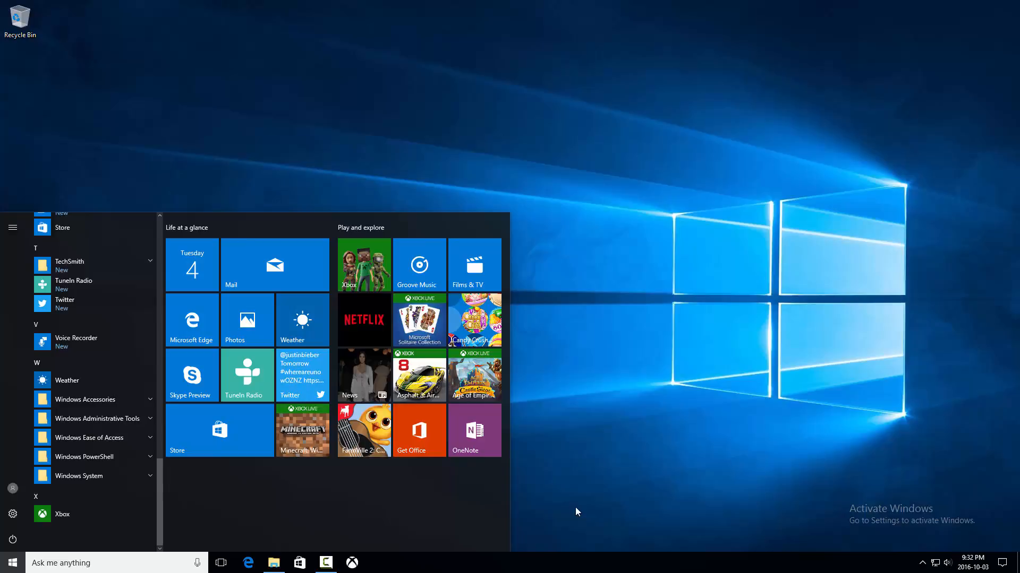
left_click(12, 562)
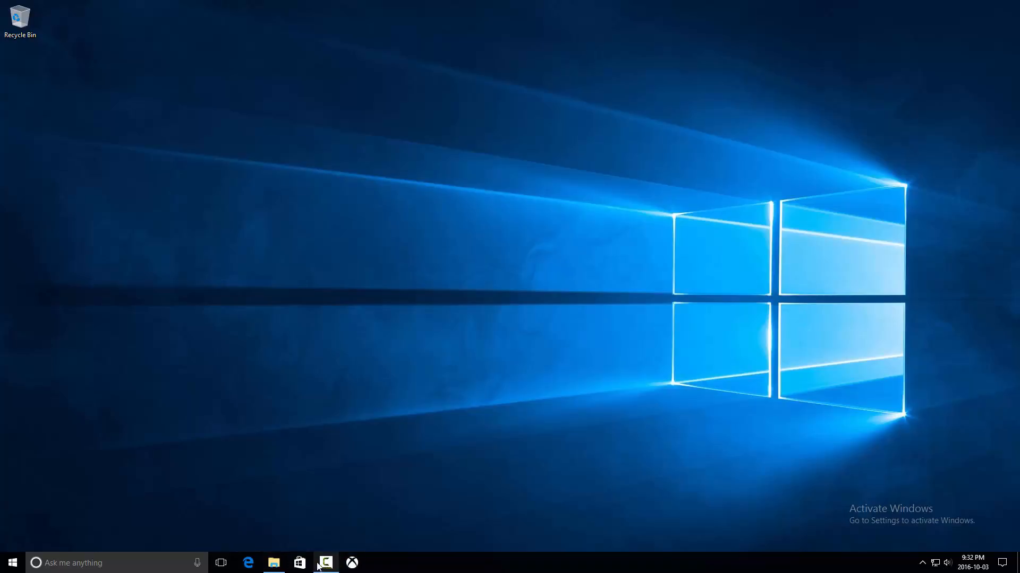
Step: Unpin the Store icon, leaving Edge, File Explorer, Camtasia and Xbox pinned
right_click(299, 562)
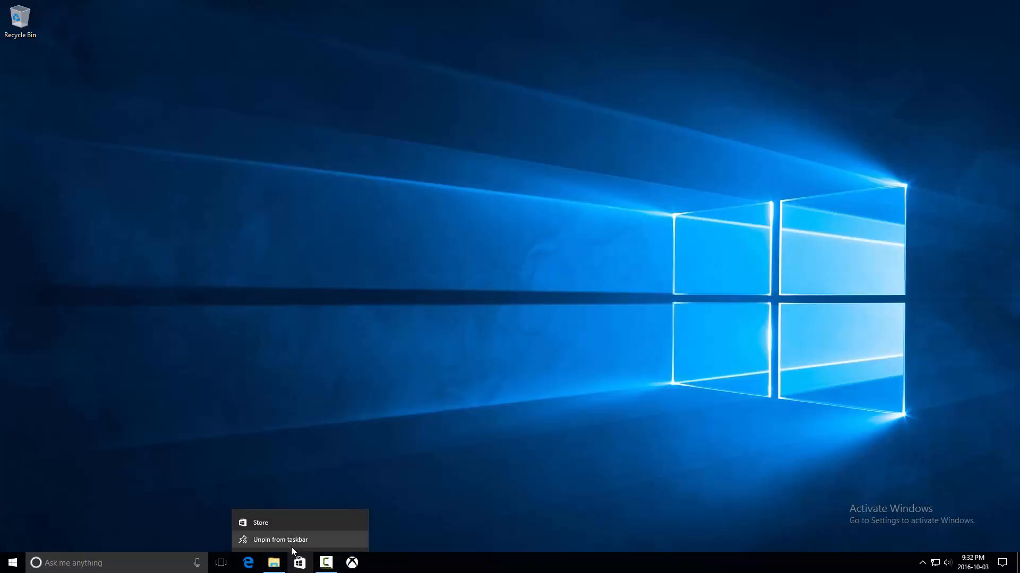
left_click(281, 540)
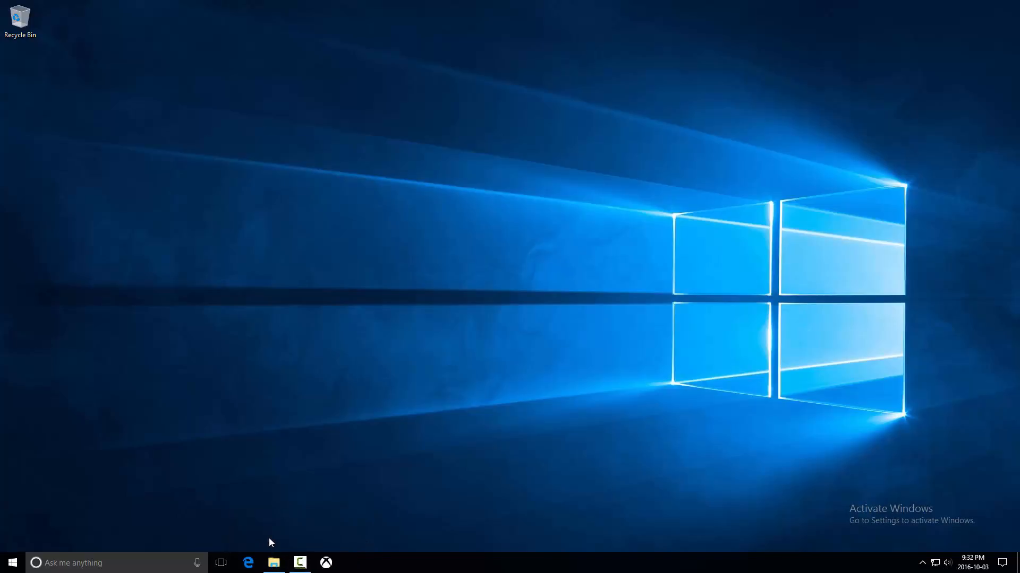
mouse_move(282, 525)
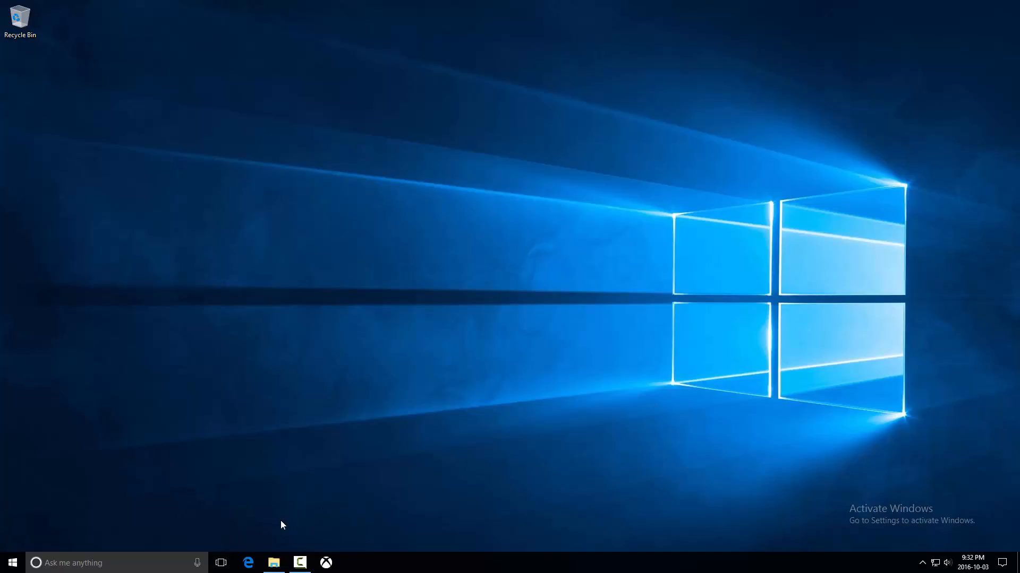
mouse_move(576, 561)
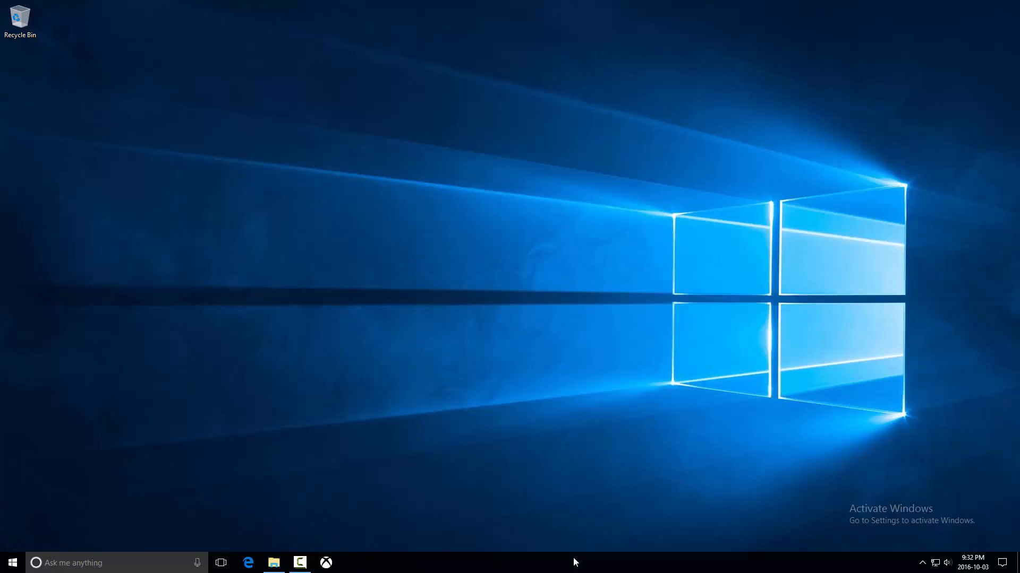
mouse_move(399, 527)
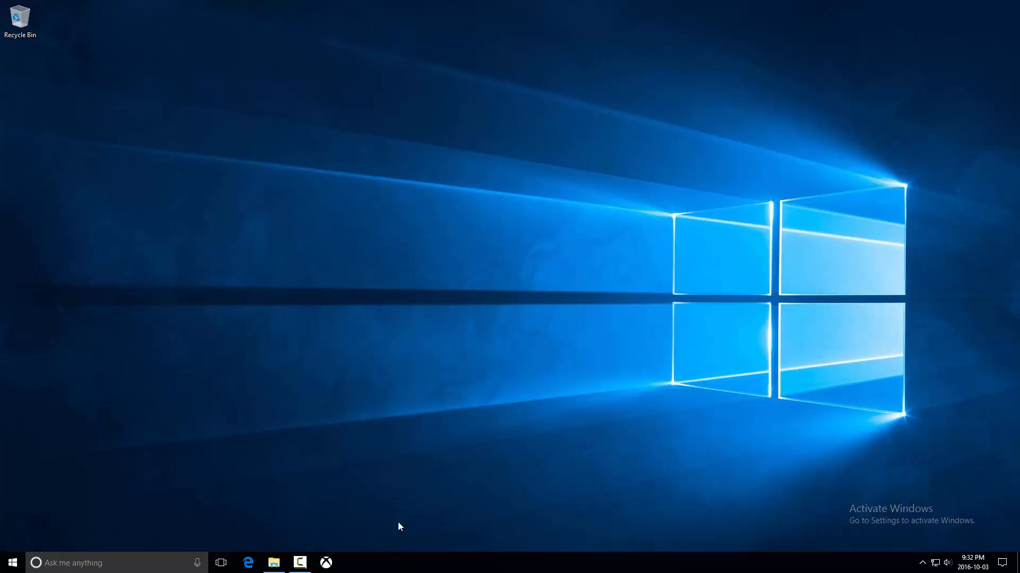